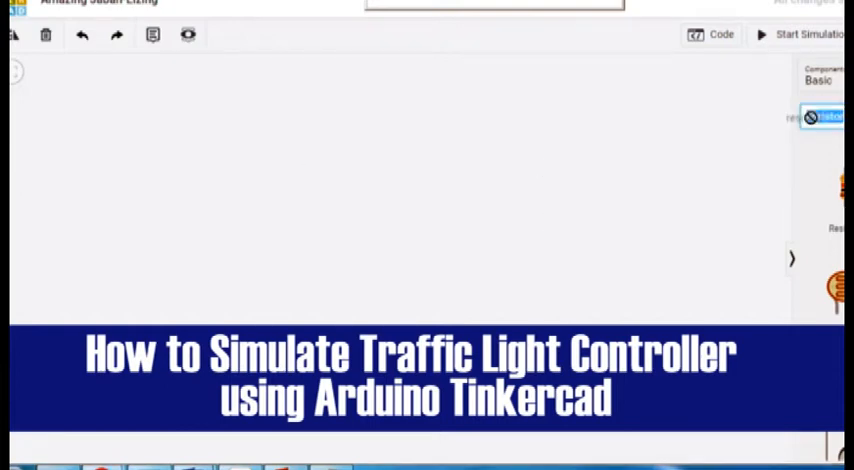
Search 'arduino' and drop an Arduino Uno R3 onto the empty canvas, briefly peeking at the code editor.
{"action": "type", "text": "RD"}
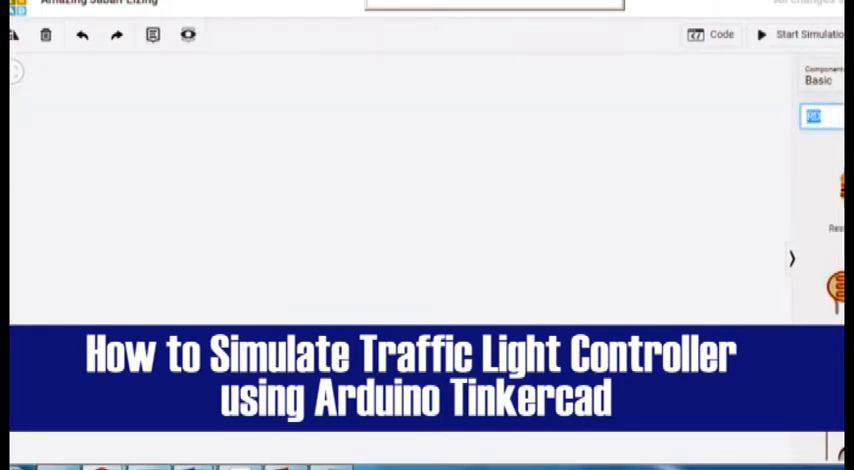
{"action": "type", "text": "A"}
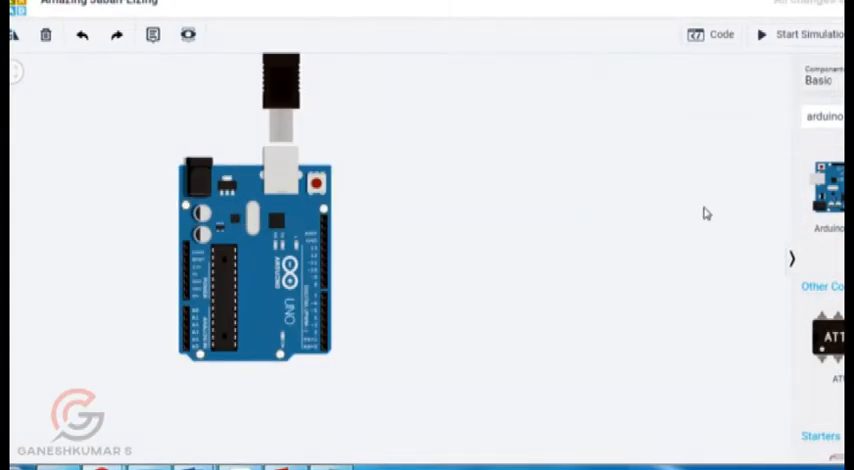
{"action": "mouse_move", "coordinate": [796, 124]}
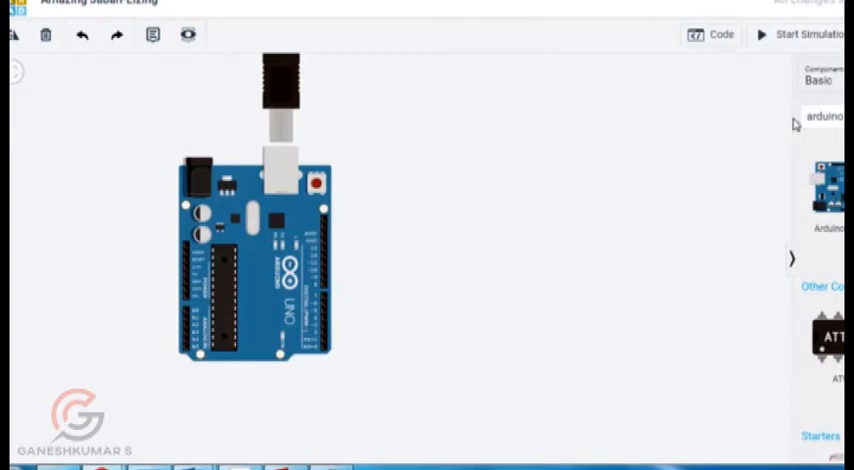
{"action": "left_click", "coordinate": [716, 38]}
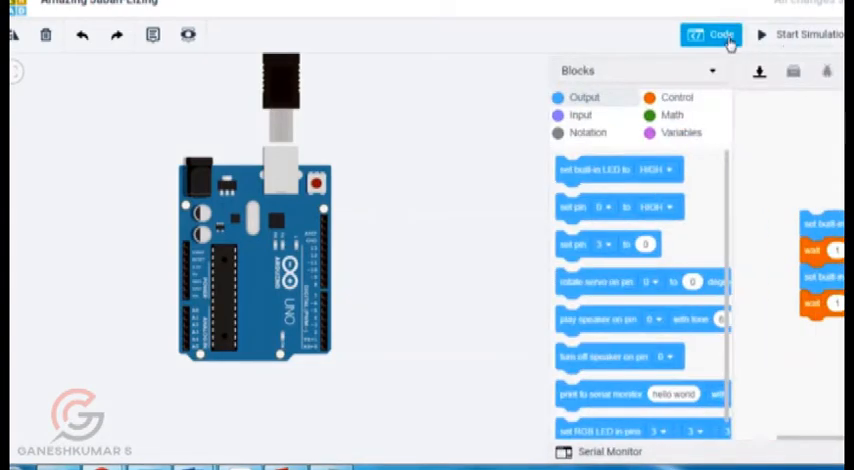
{"action": "left_click", "coordinate": [710, 36]}
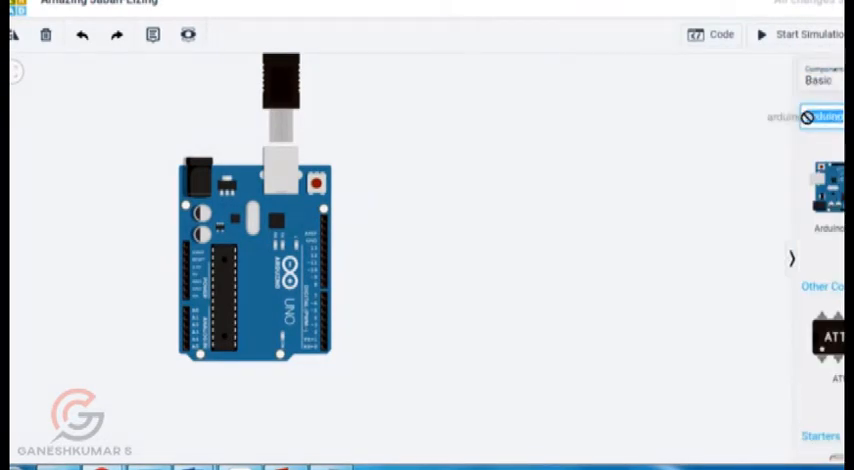
Place a Breadboard Small and three LEDs, setting their colours to red, yellow and green.
{"action": "type", "text": "BREA"}
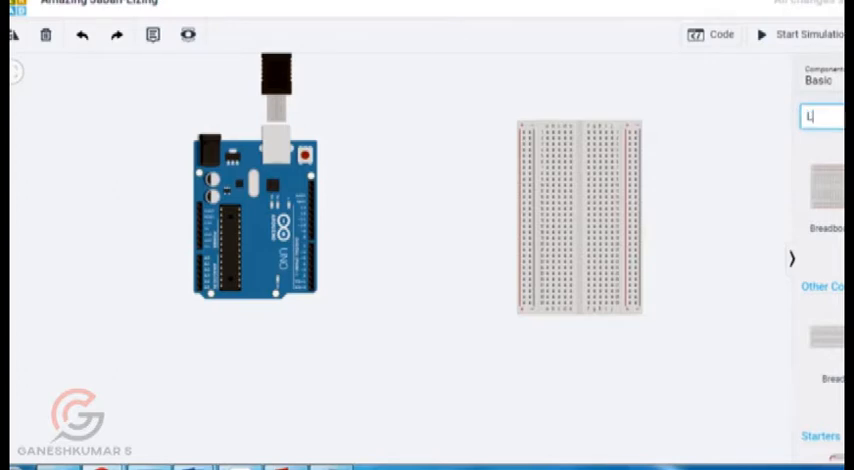
{"action": "type", "text": "ED"}
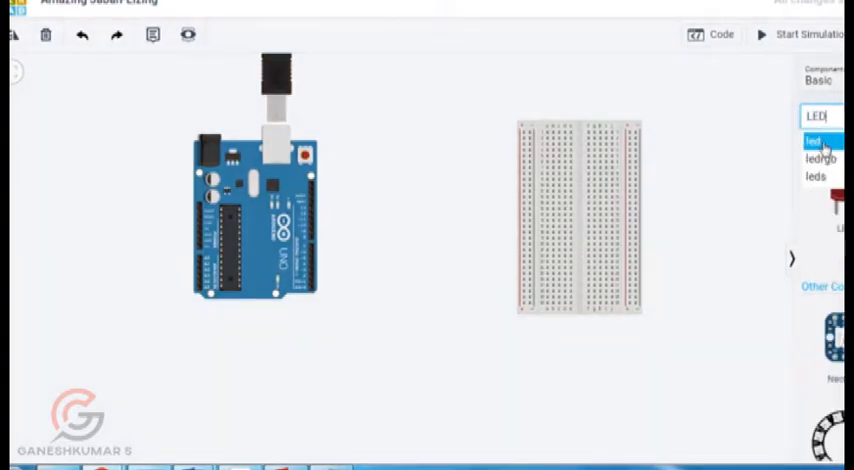
{"action": "left_click", "coordinate": [816, 140]}
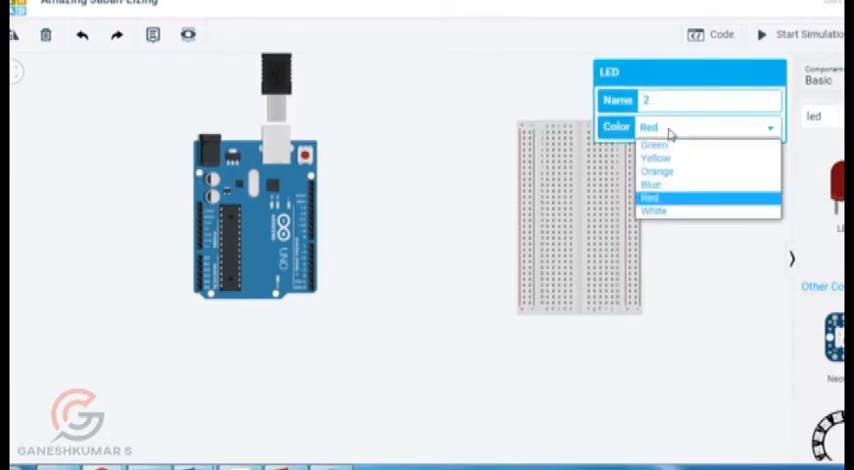
{"action": "left_click", "coordinate": [658, 156]}
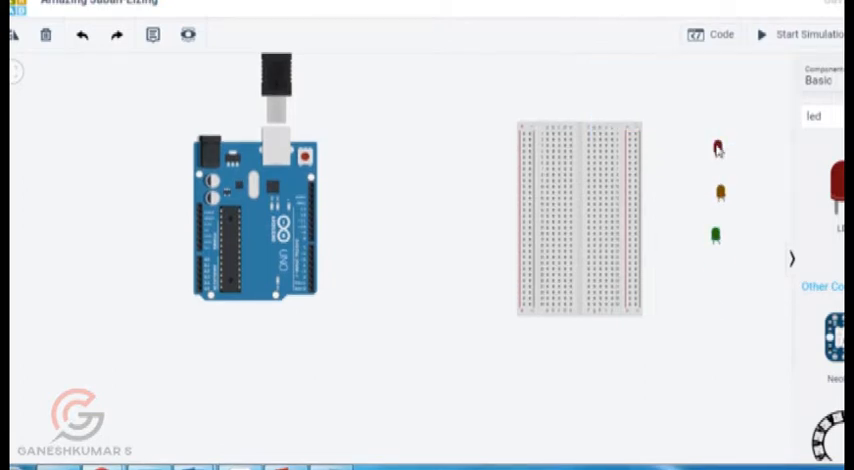
{"action": "left_click", "coordinate": [718, 148]}
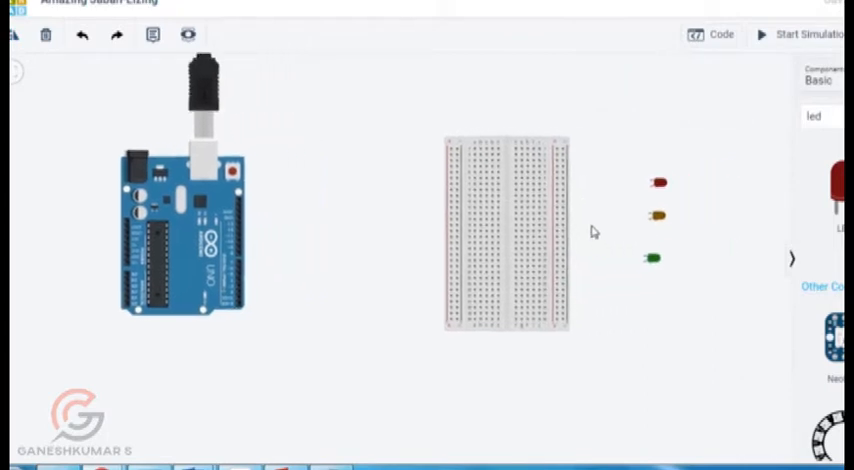
Run a GND wire to the breadboard rail, place three resistors and line the LEDs along the breadboard edge.
{"action": "left_click", "coordinate": [658, 180]}
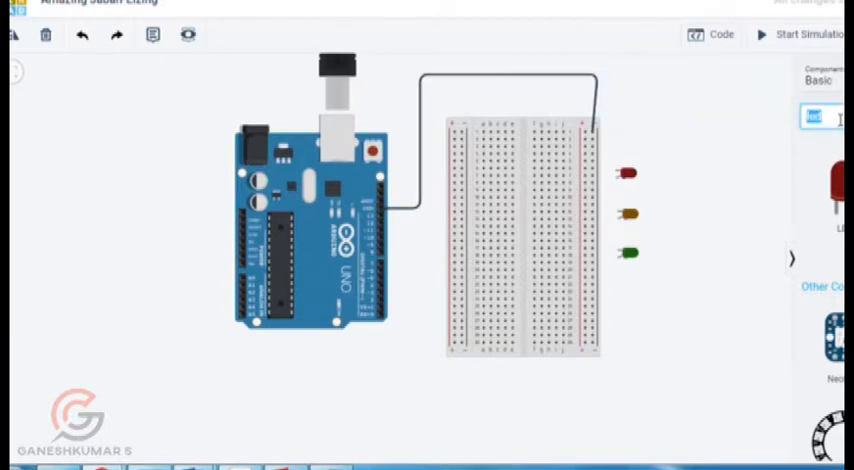
{"action": "type", "text": "RES"}
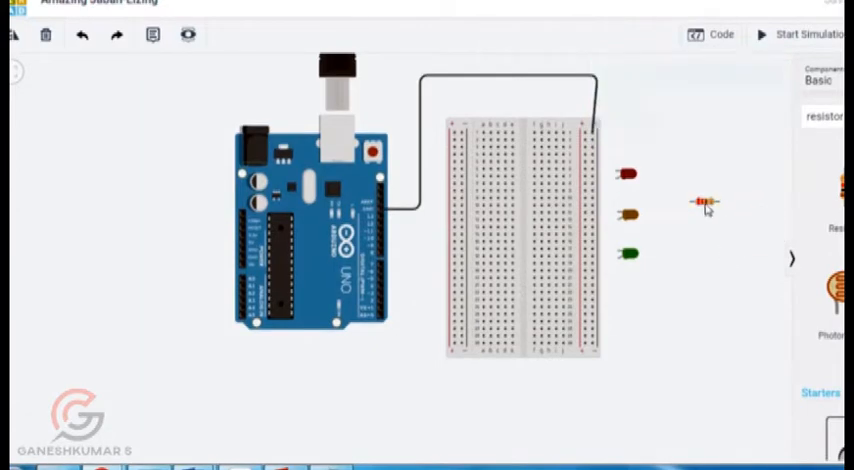
{"action": "left_click", "coordinate": [700, 200]}
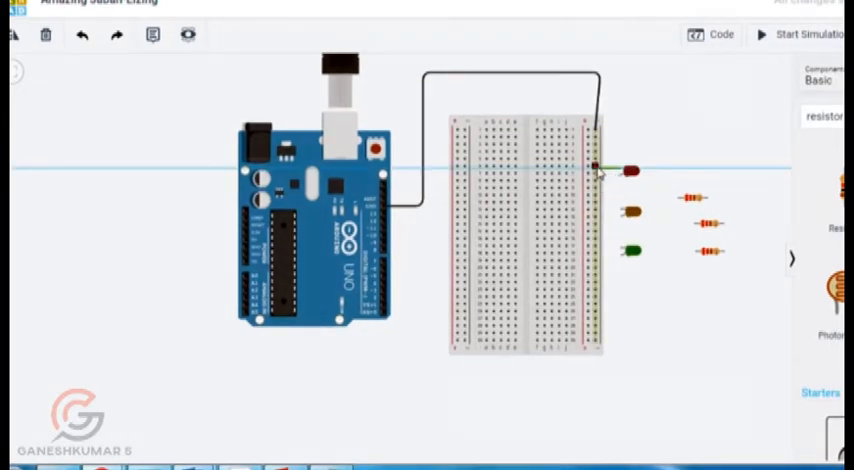
{"action": "left_click", "coordinate": [600, 170]}
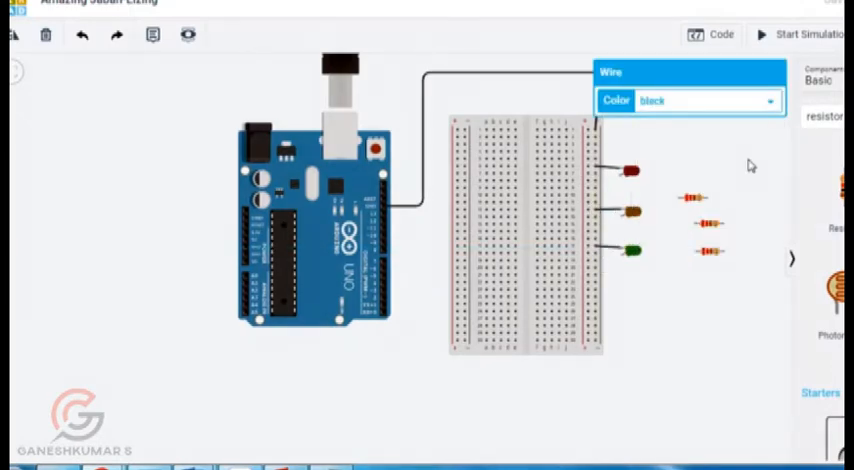
Wire pins 2–4 through the resistors to the LEDs and colour the wires red, yellow and green.
{"action": "left_click", "coordinate": [652, 204]}
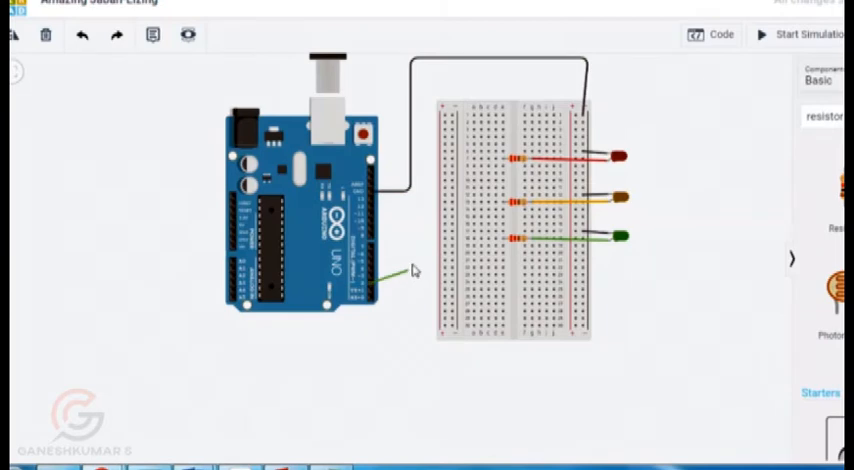
{"action": "left_click_drag", "start_coordinate": [380, 270], "coordinate": [478, 250]}
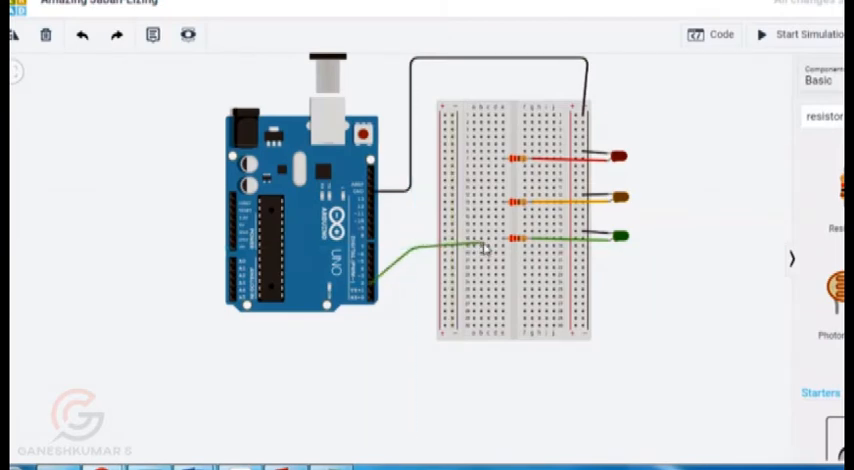
{"action": "left_click", "coordinate": [490, 246]}
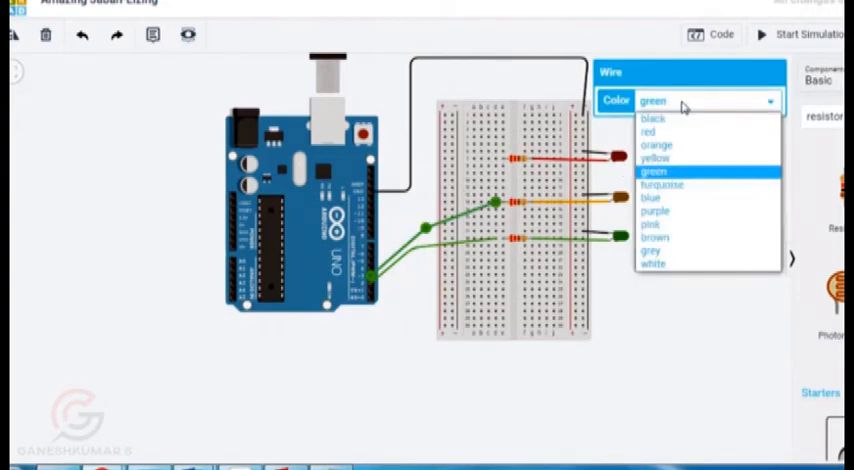
{"action": "left_click", "coordinate": [660, 164]}
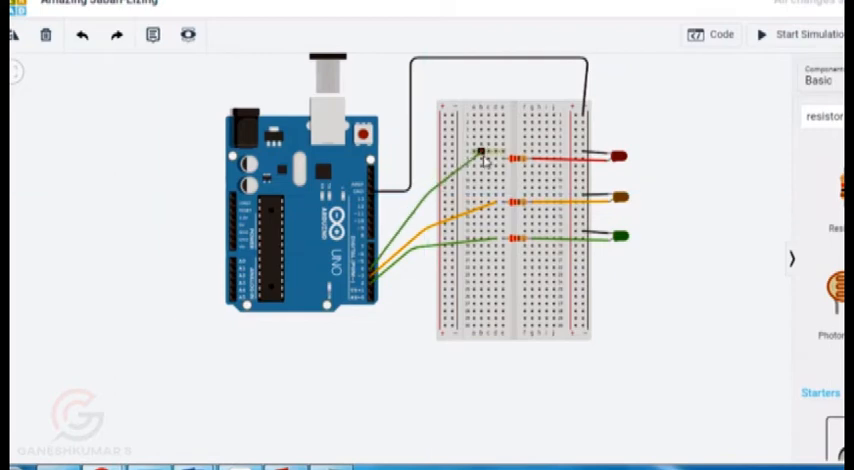
{"action": "left_click", "coordinate": [494, 158]}
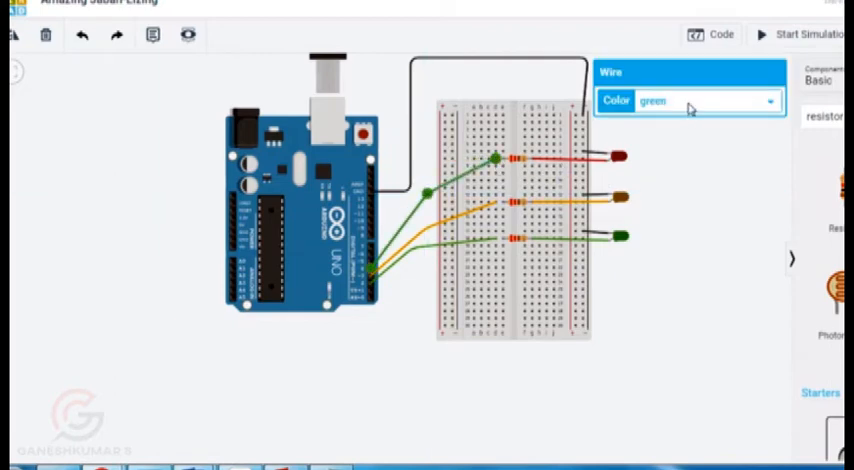
{"action": "left_click", "coordinate": [704, 104]}
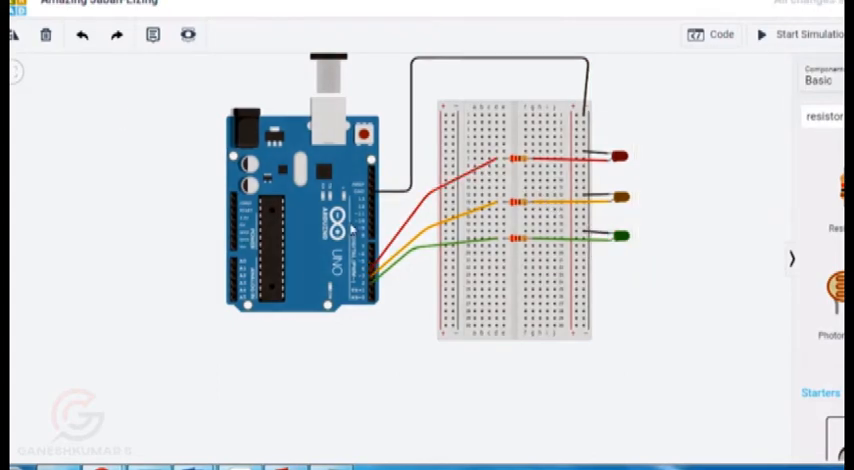
Enter the text pinMode/digitalWrite traffic-light sketch for pins 4, 3, 2 and start the simulation.
{"action": "left_click", "coordinate": [708, 38]}
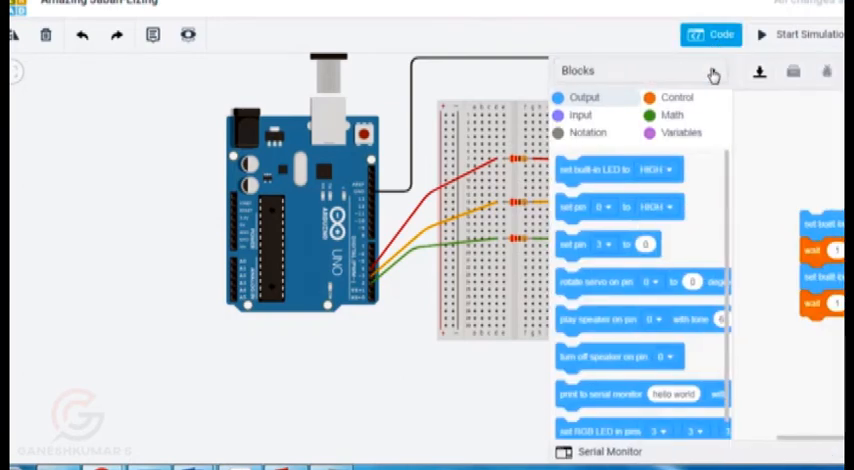
{"action": "left_click", "coordinate": [640, 70]}
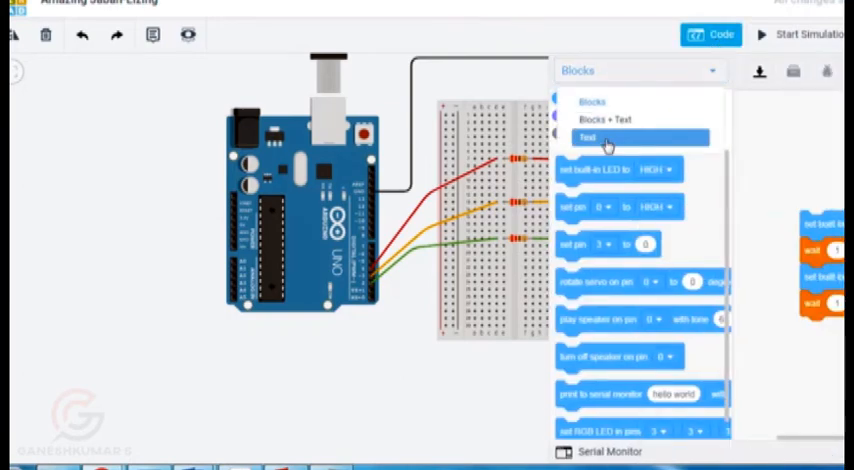
{"action": "left_click", "coordinate": [586, 136]}
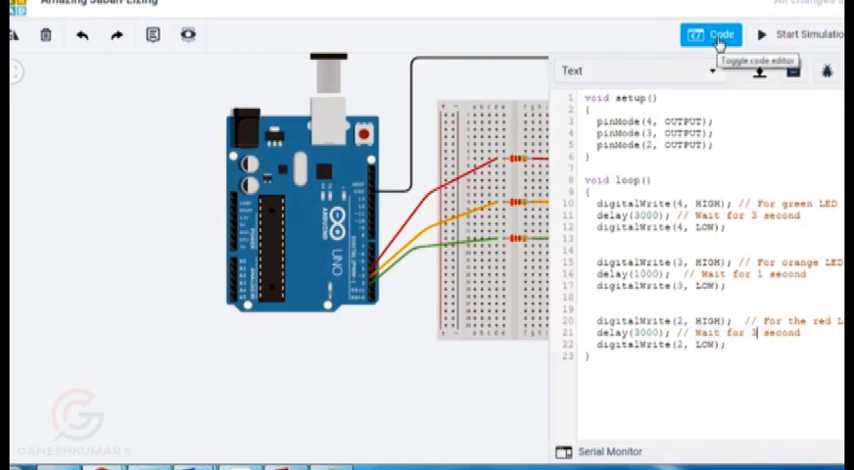
{"action": "left_click", "coordinate": [706, 32]}
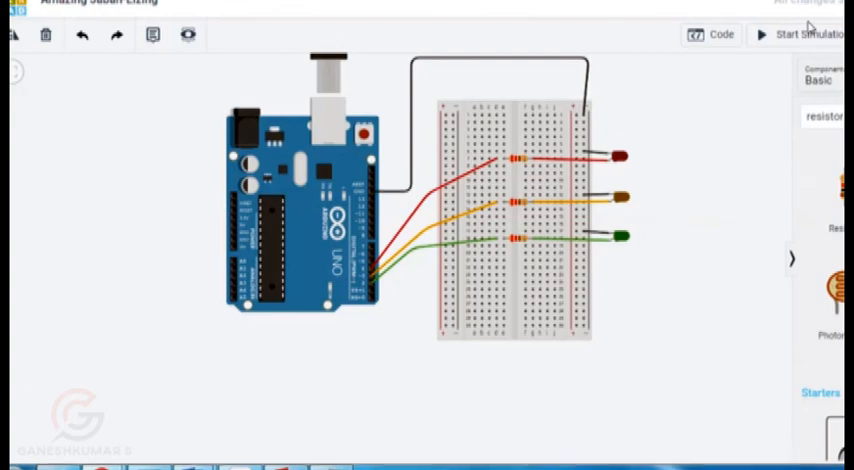
{"action": "left_click", "coordinate": [810, 36]}
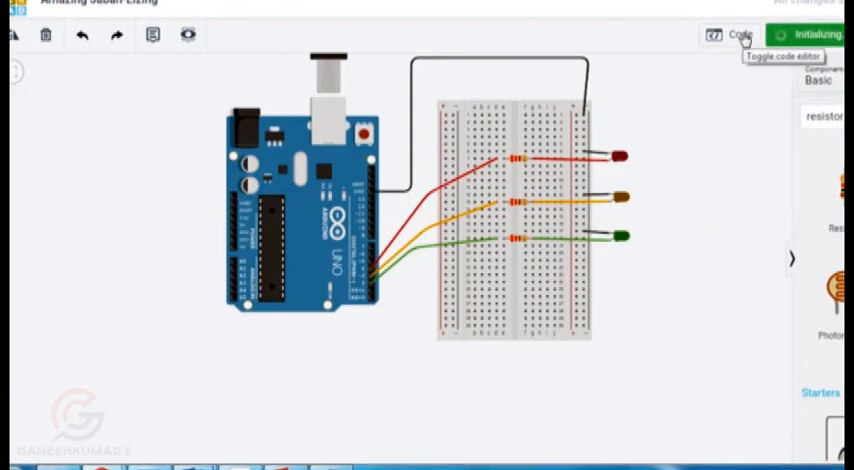